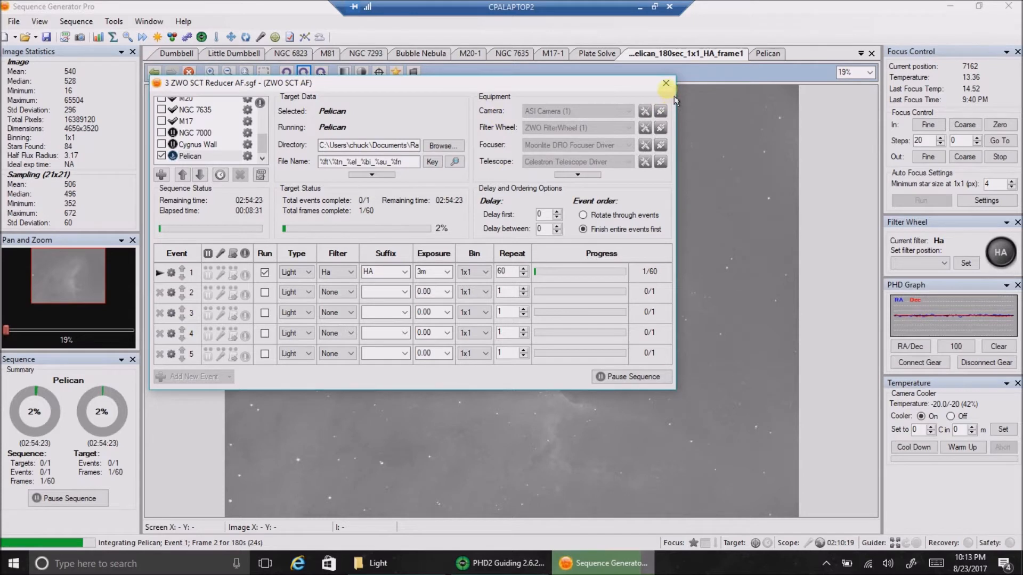
Close the Pelican sequence settings to reveal the Ha frame, then bring PHD2 Guiding forward
left_click(665, 84)
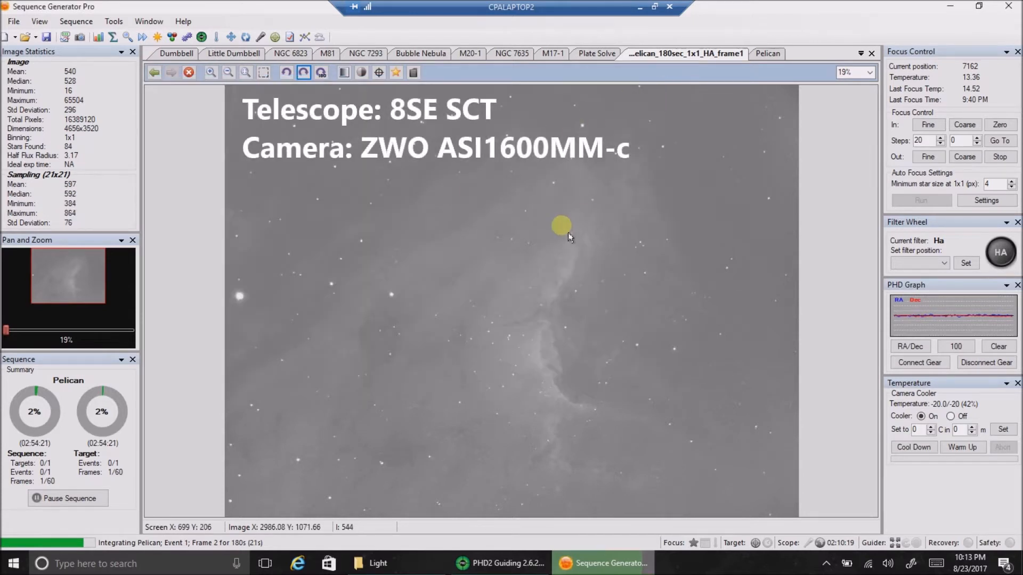
mouse_move(566, 251)
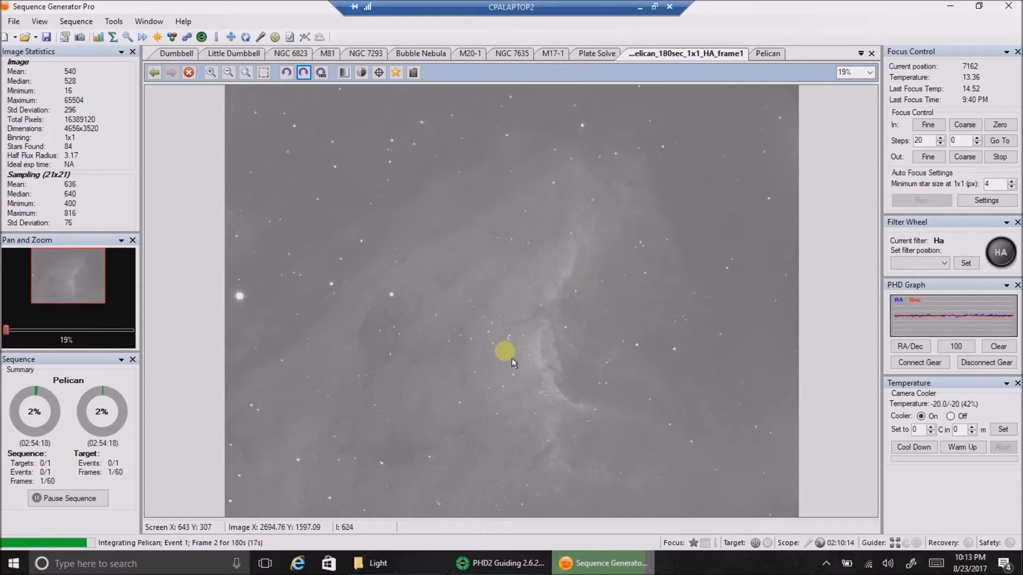
mouse_move(509, 326)
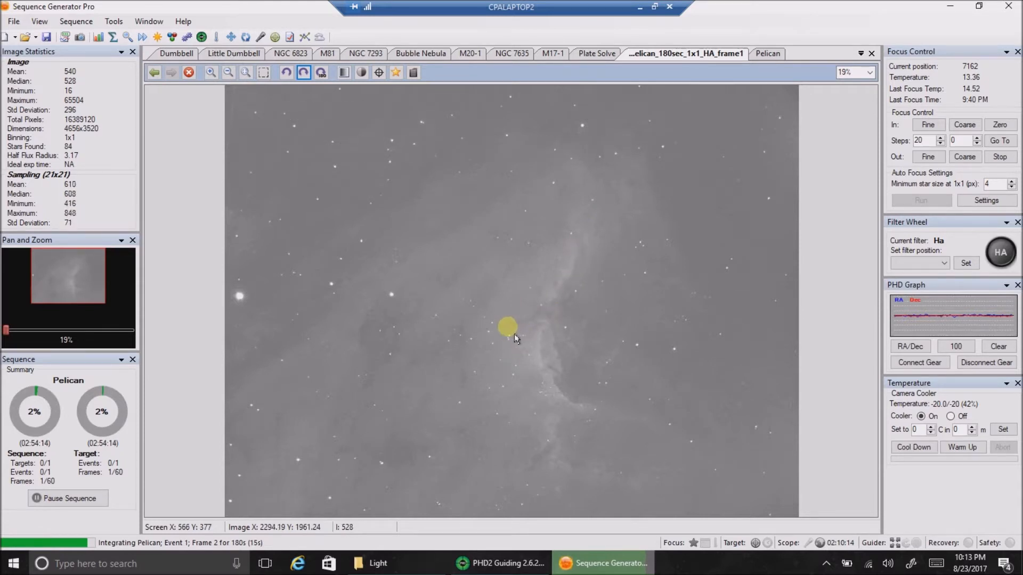
mouse_move(512, 339)
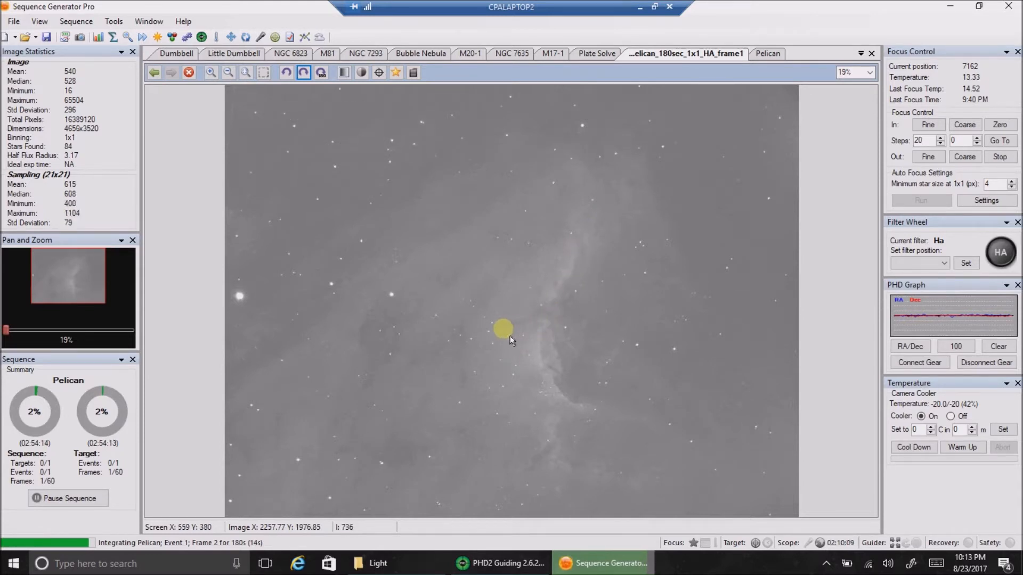
mouse_move(538, 307)
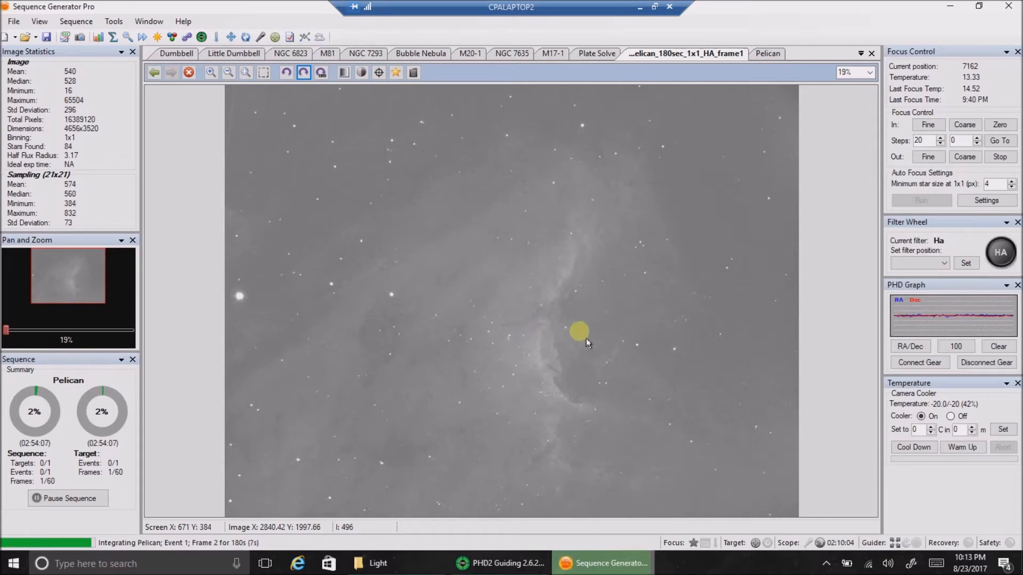
mouse_move(564, 268)
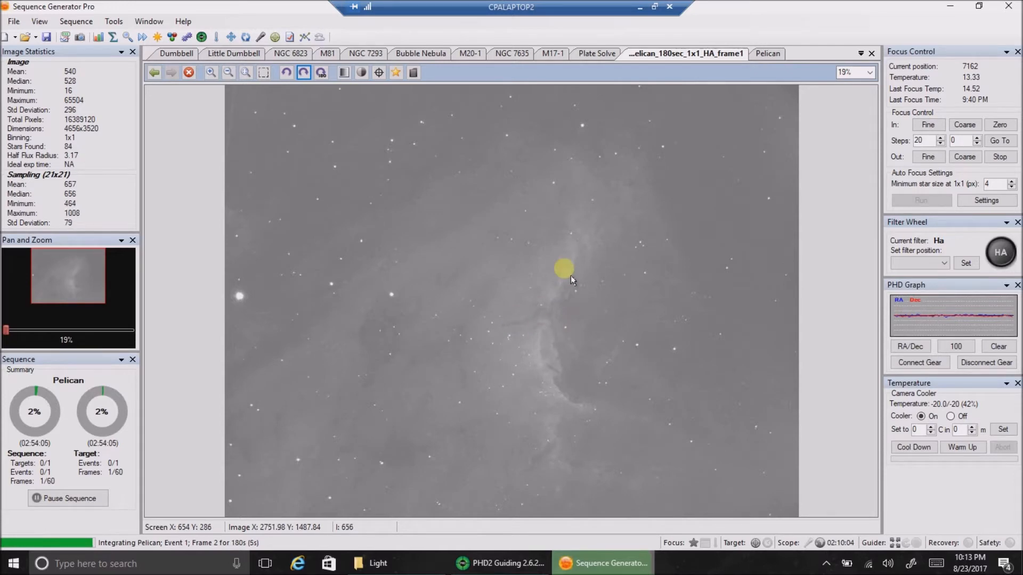
left_click(500, 563)
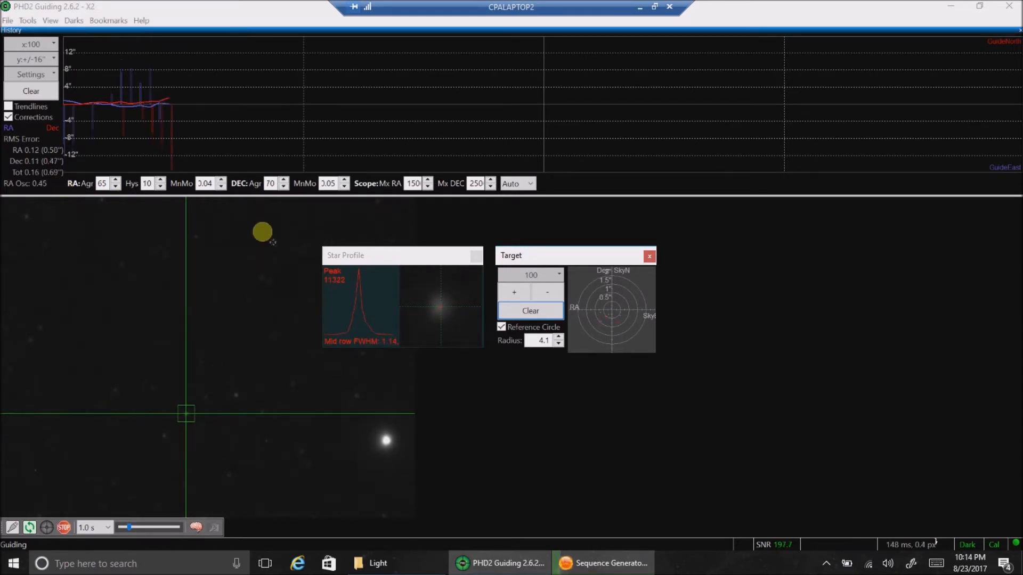
mouse_move(658, 35)
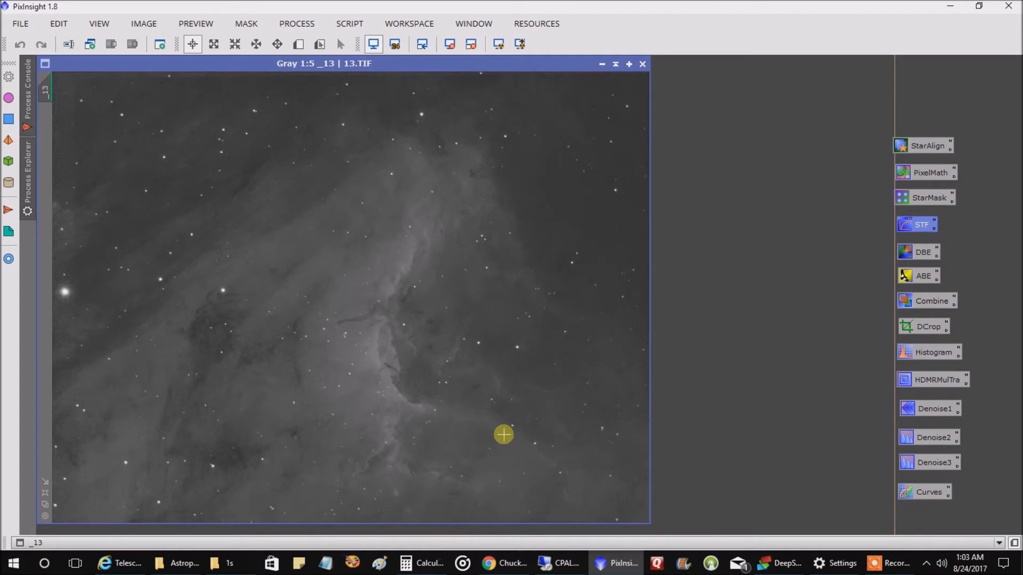
mouse_move(499, 433)
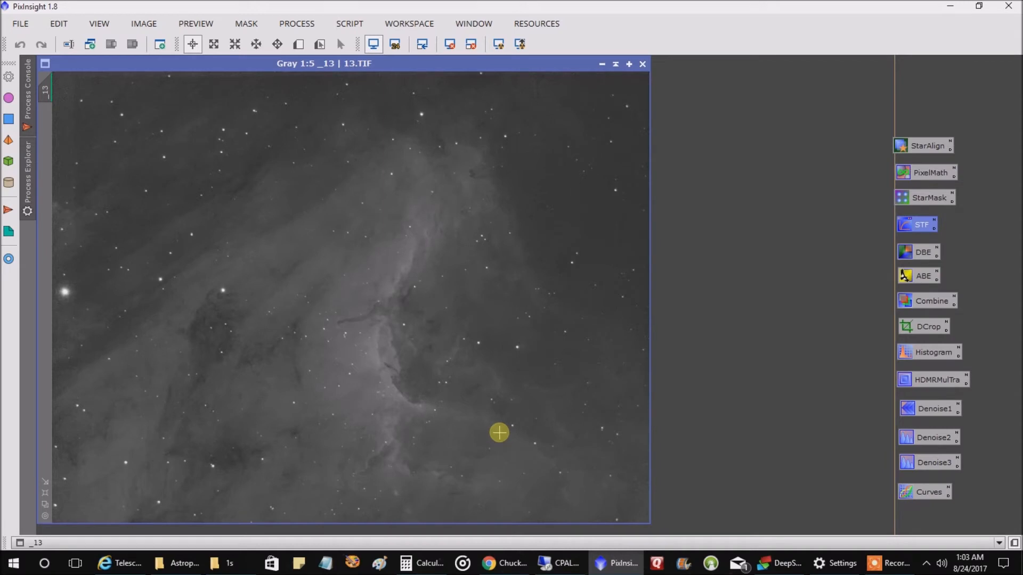
mouse_move(398, 300)
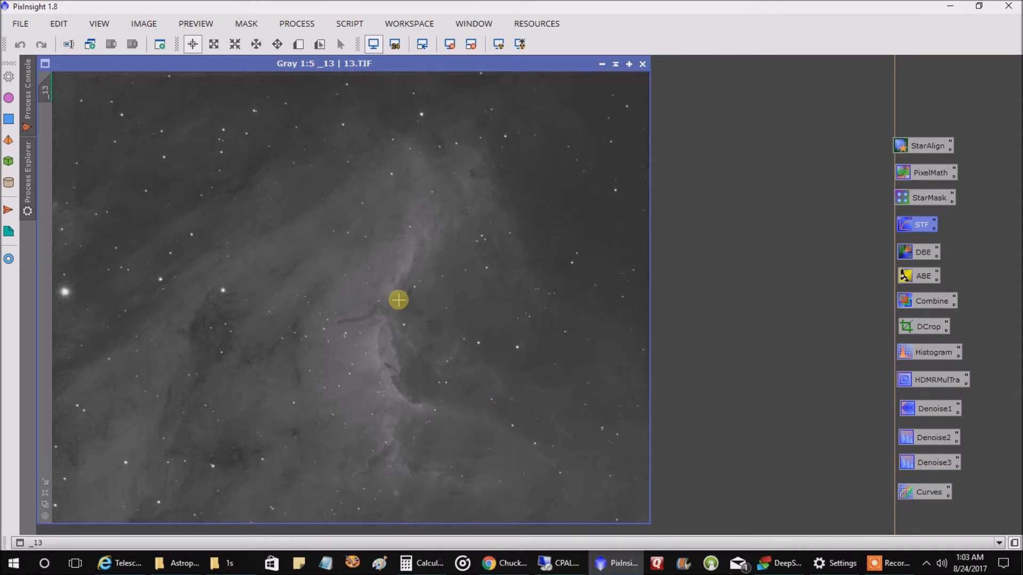
mouse_move(376, 114)
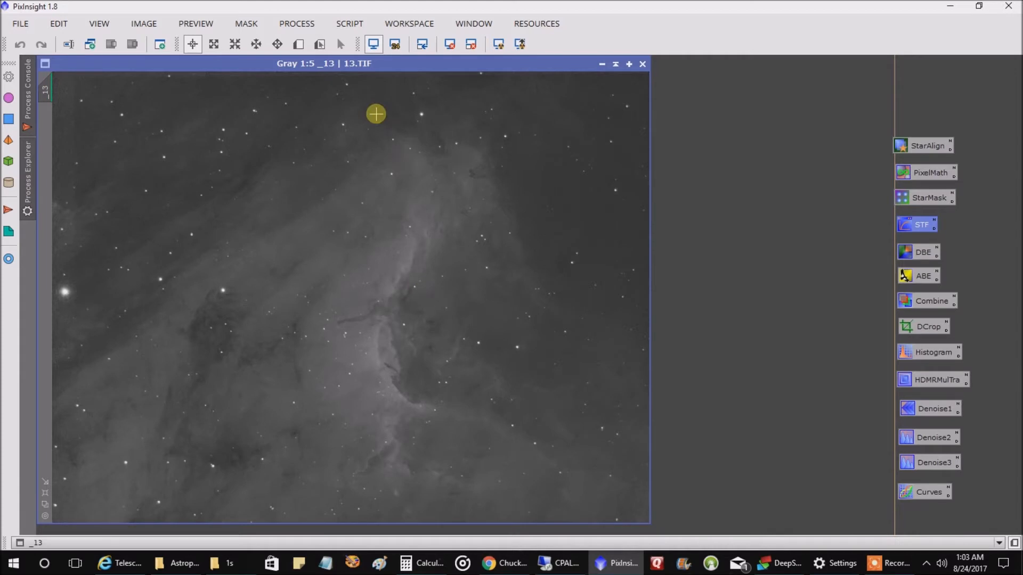
mouse_move(456, 324)
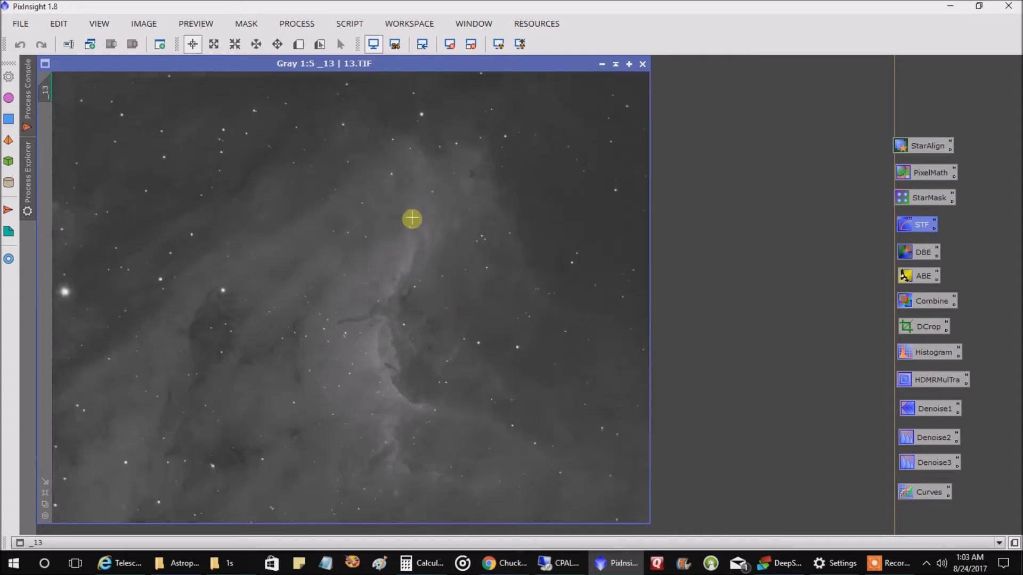
mouse_move(395, 249)
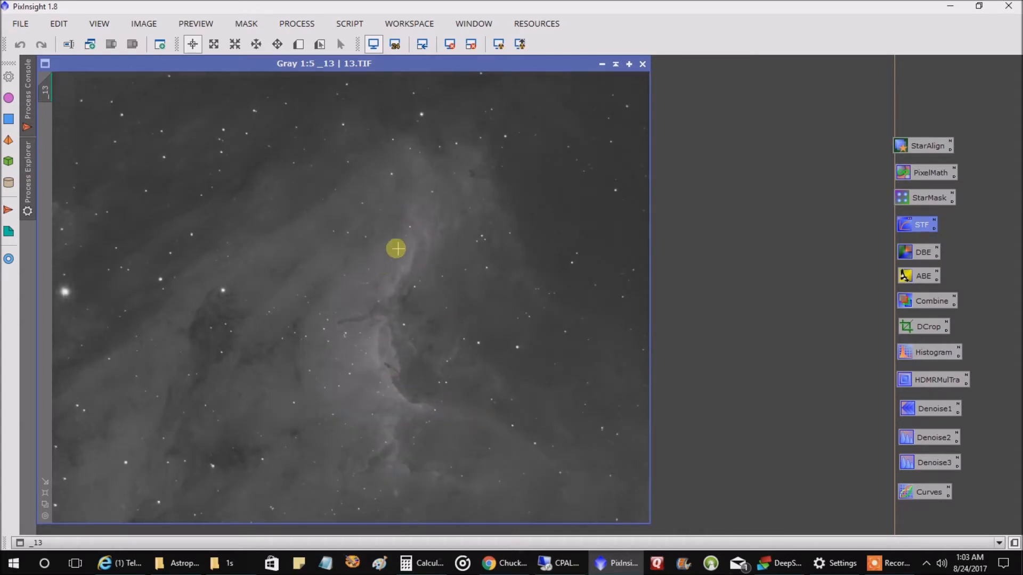
mouse_move(434, 264)
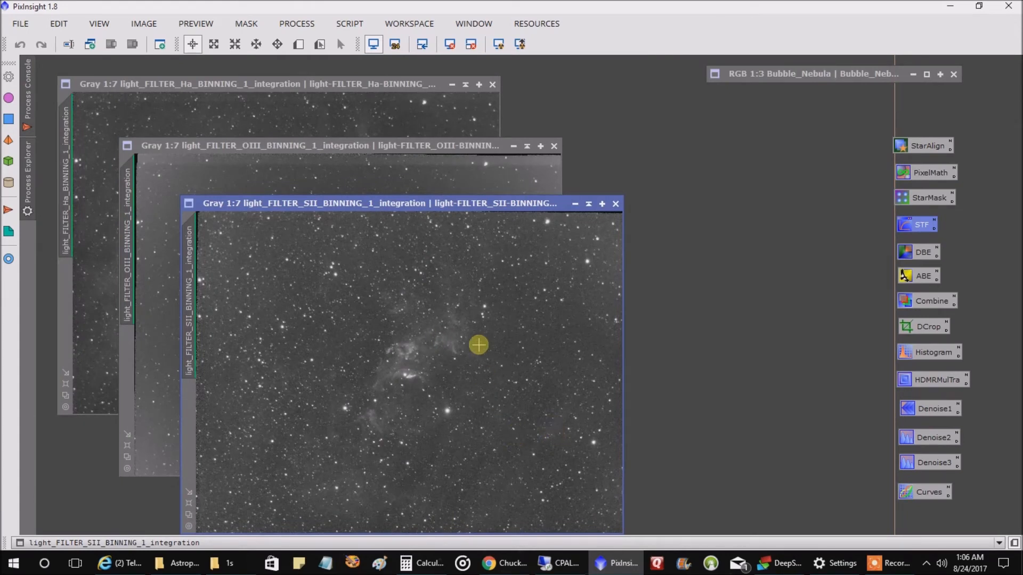
mouse_move(410, 212)
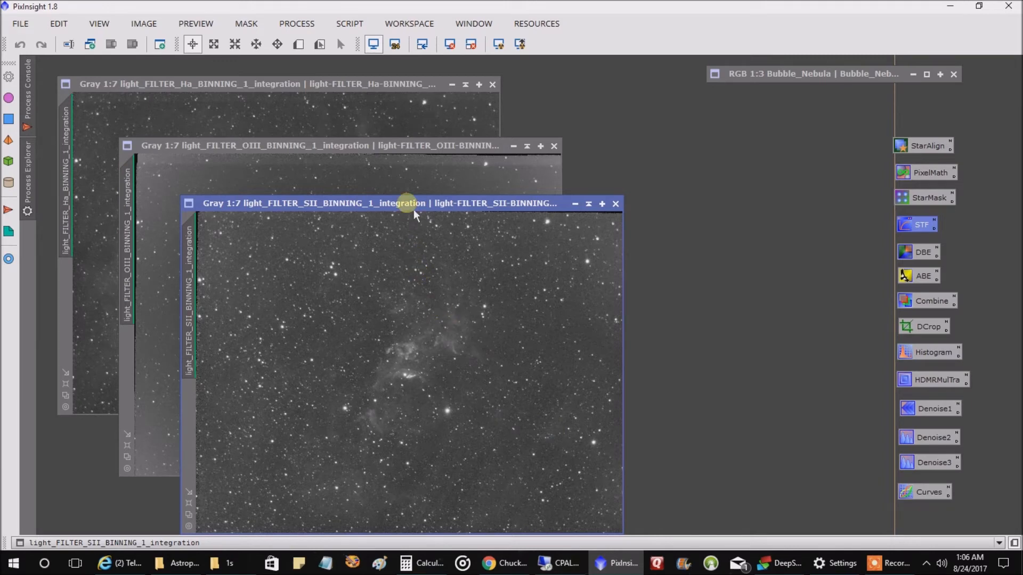
left_click_drag(404, 203, 346, 192)
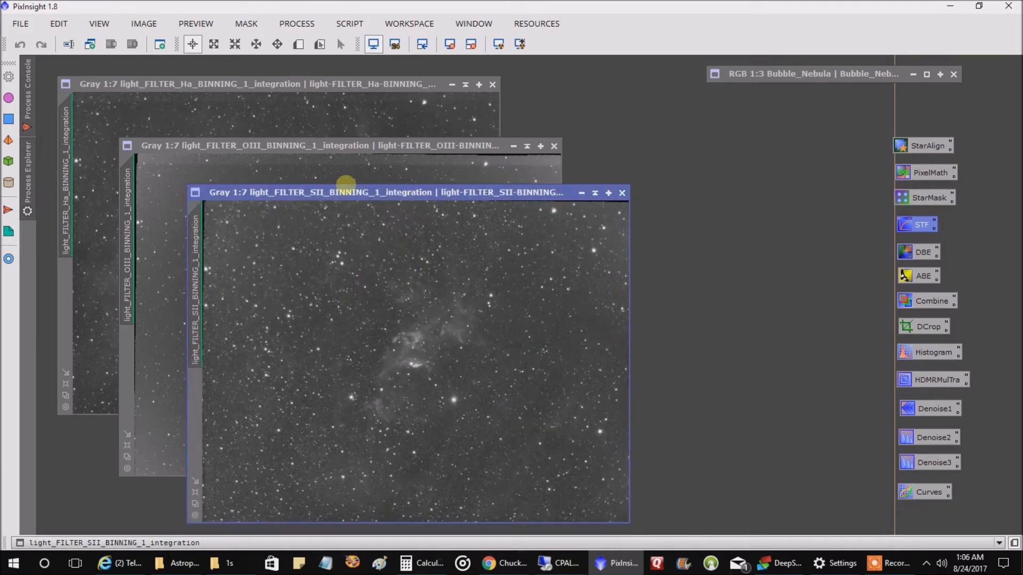
left_click(326, 145)
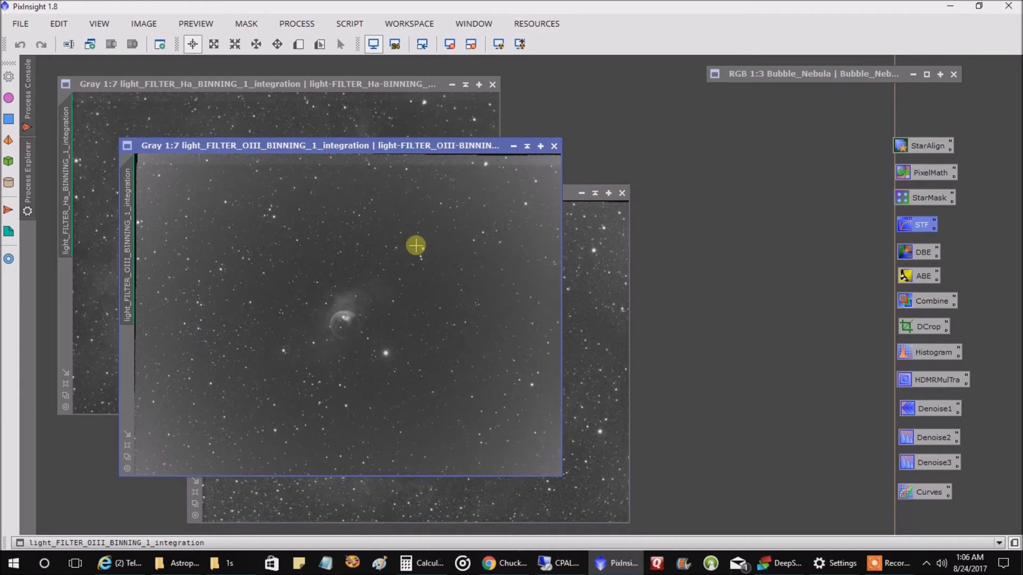
left_click(261, 84)
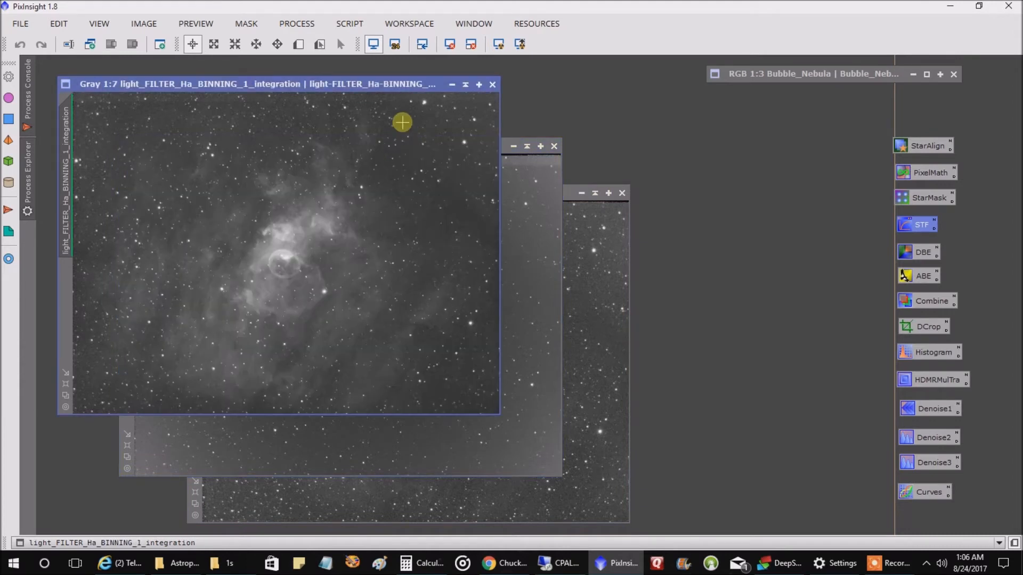
mouse_move(538, 252)
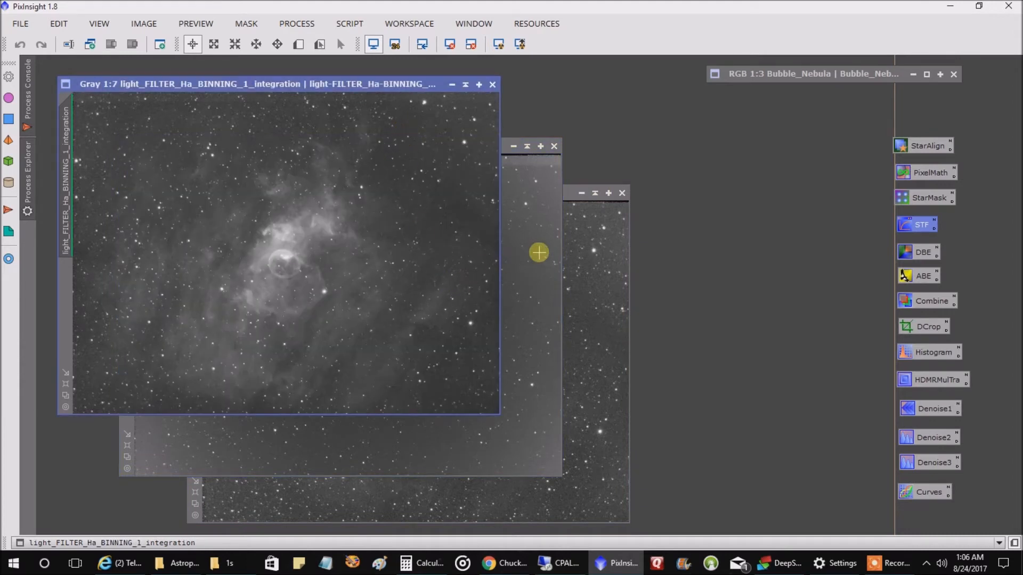
left_click(325, 146)
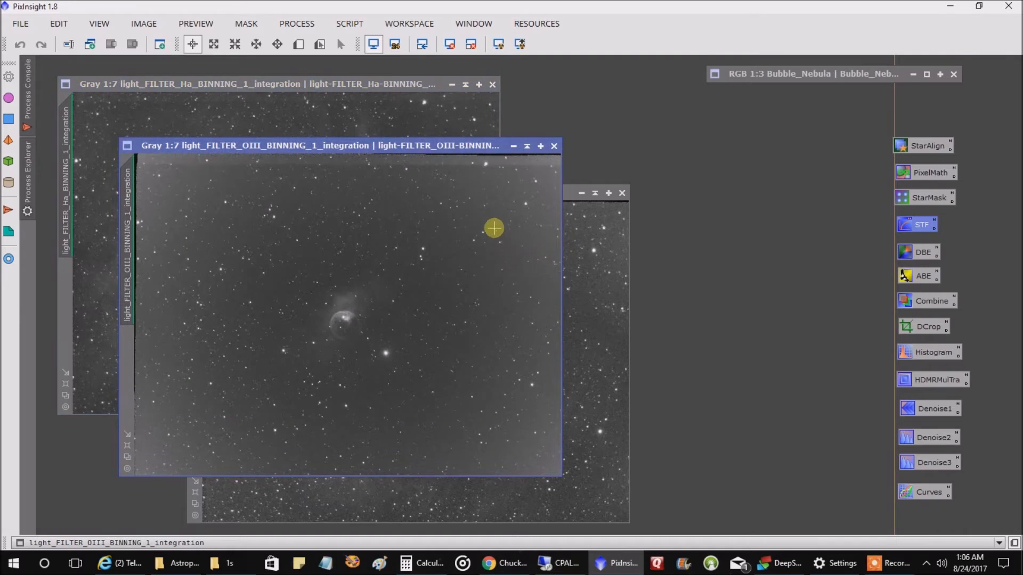
mouse_move(121, 364)
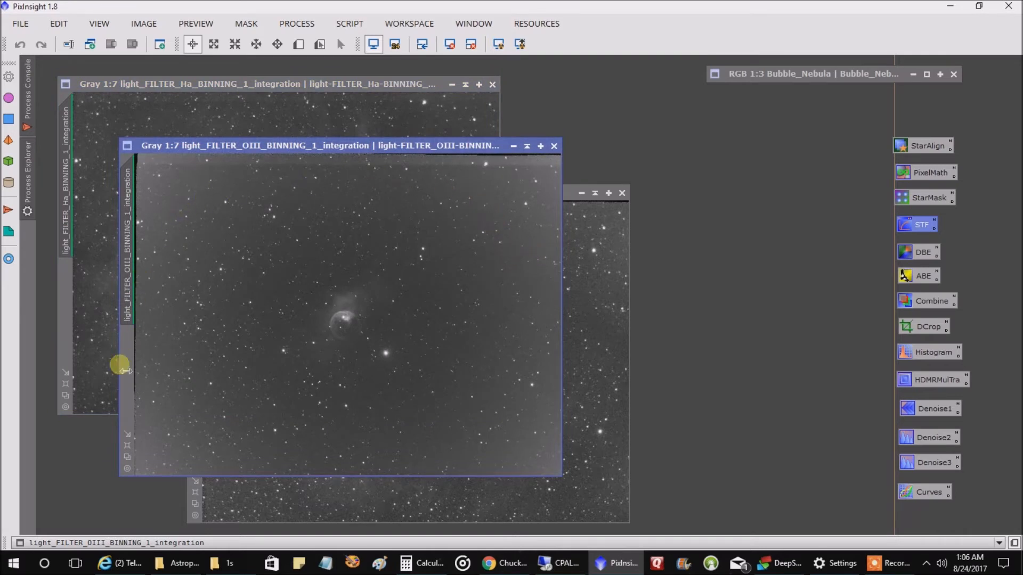
mouse_move(543, 351)
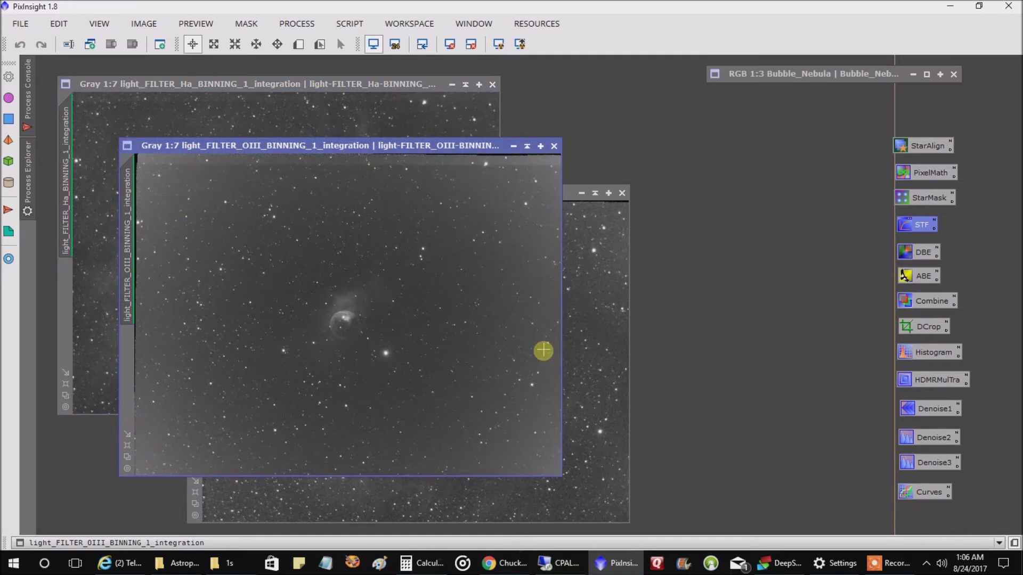
mouse_move(457, 175)
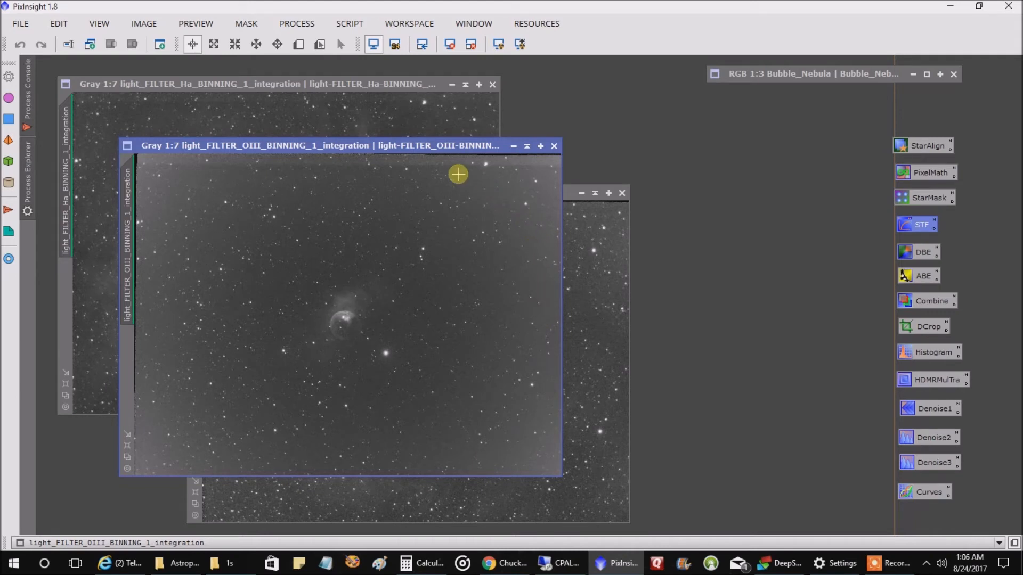
mouse_move(419, 212)
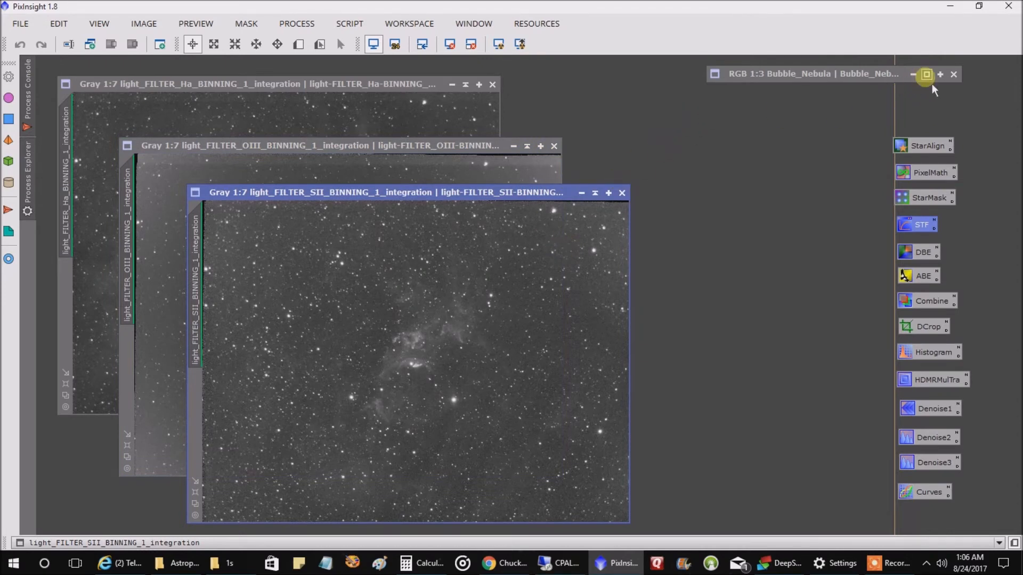
Restore the minimized Bubble_Nebula colour image window over the three stacked masters
left_click(926, 74)
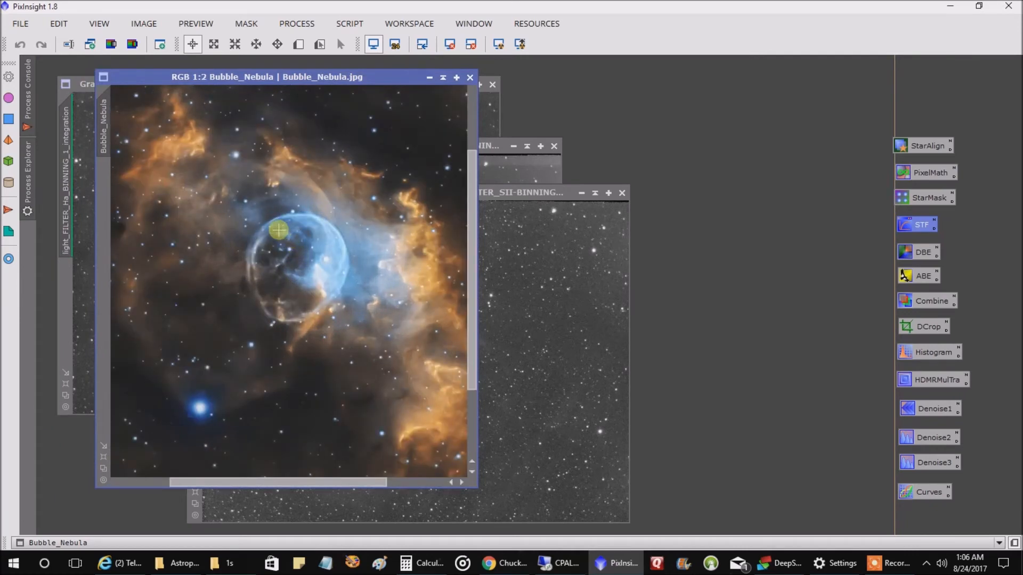
mouse_move(255, 285)
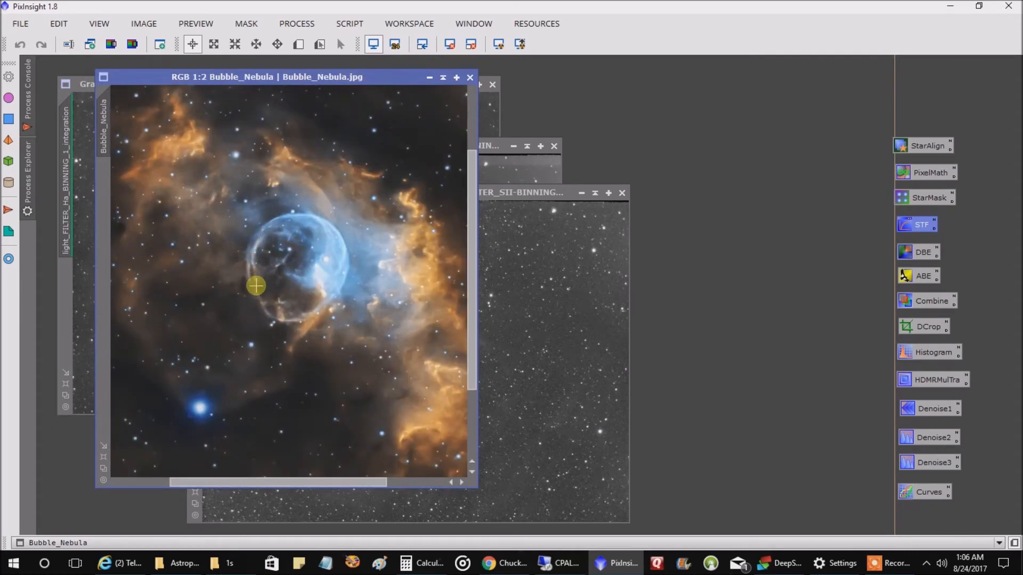
mouse_move(339, 261)
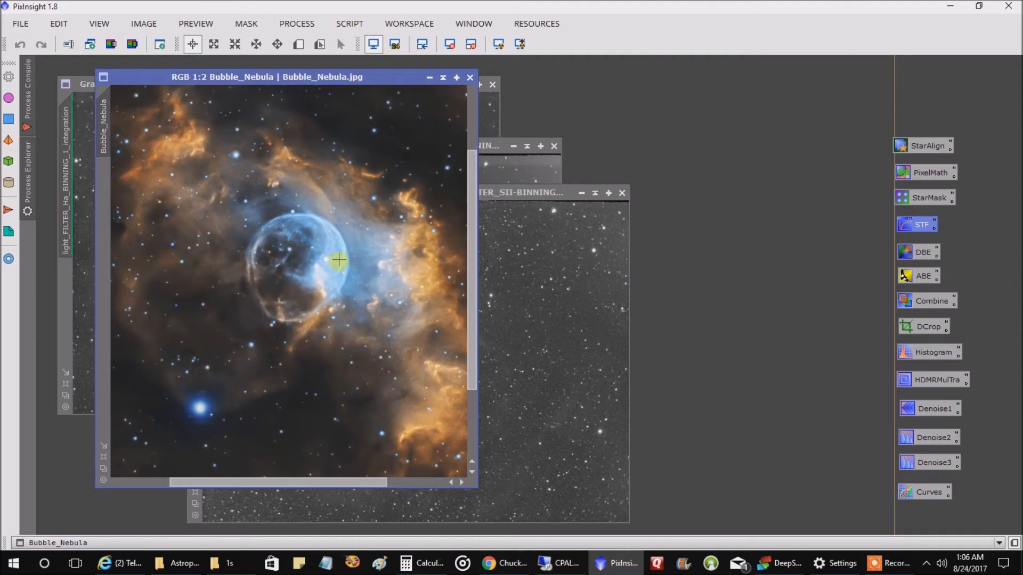
mouse_move(328, 245)
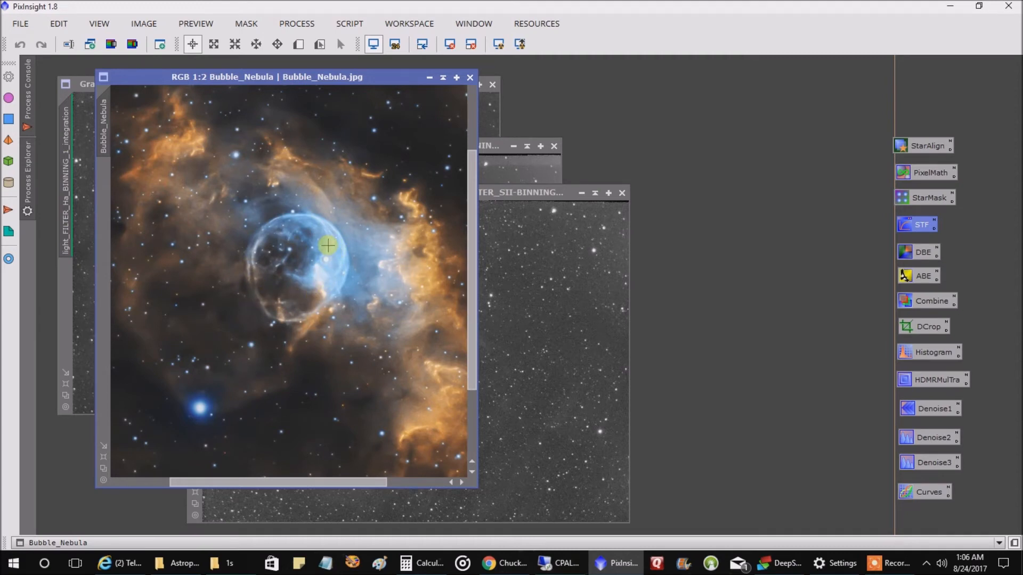
mouse_move(334, 261)
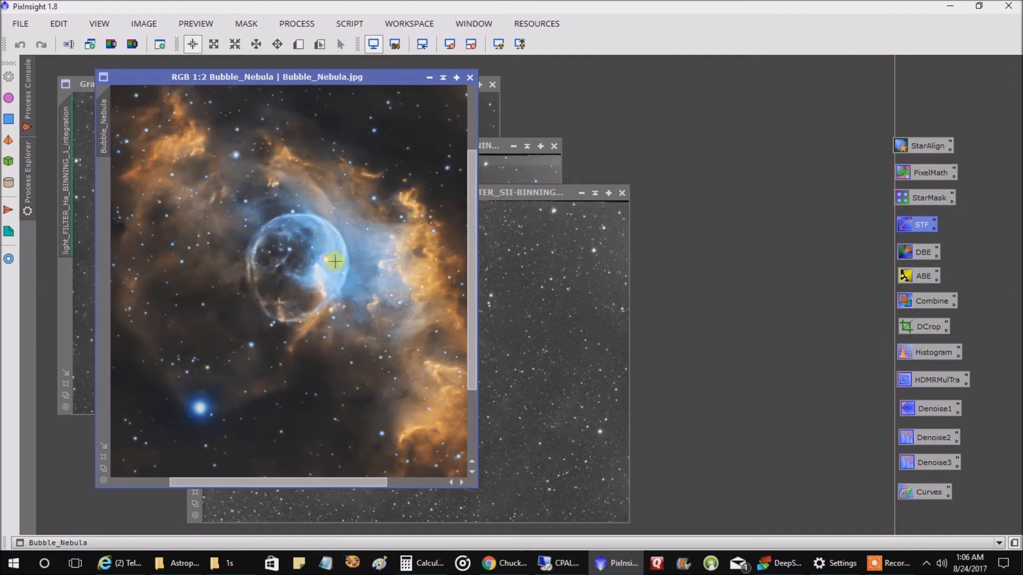
mouse_move(298, 320)
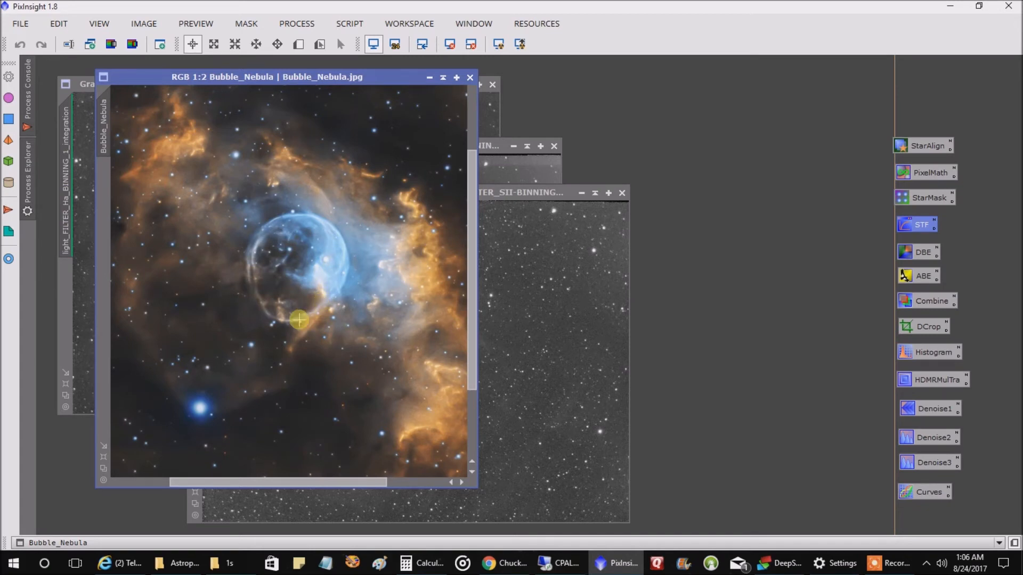